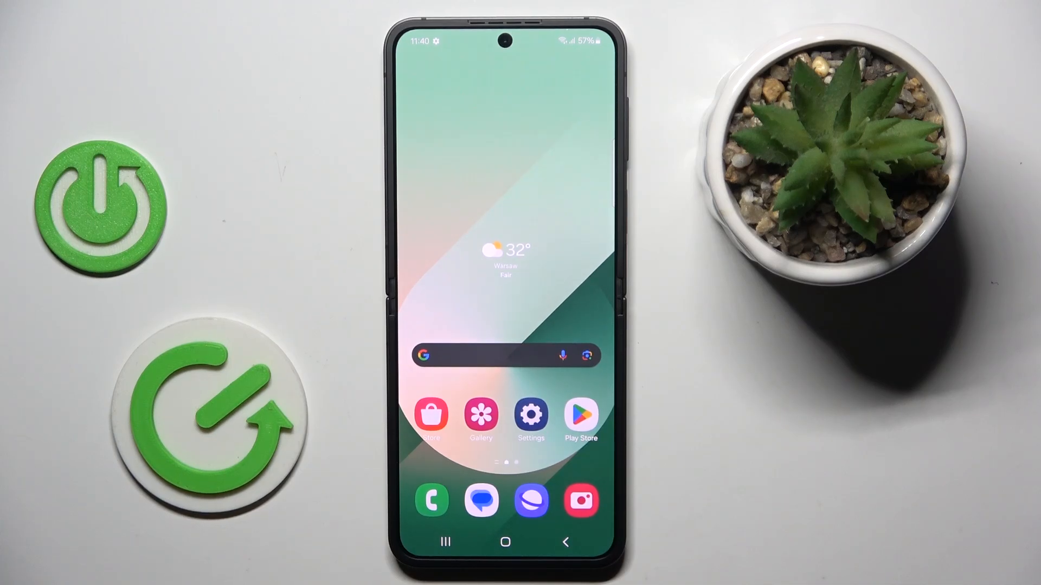
- Add Čeština (Česko) under General management > Language and set it as the default
{"action": "left_click", "coordinate": [532, 420]}
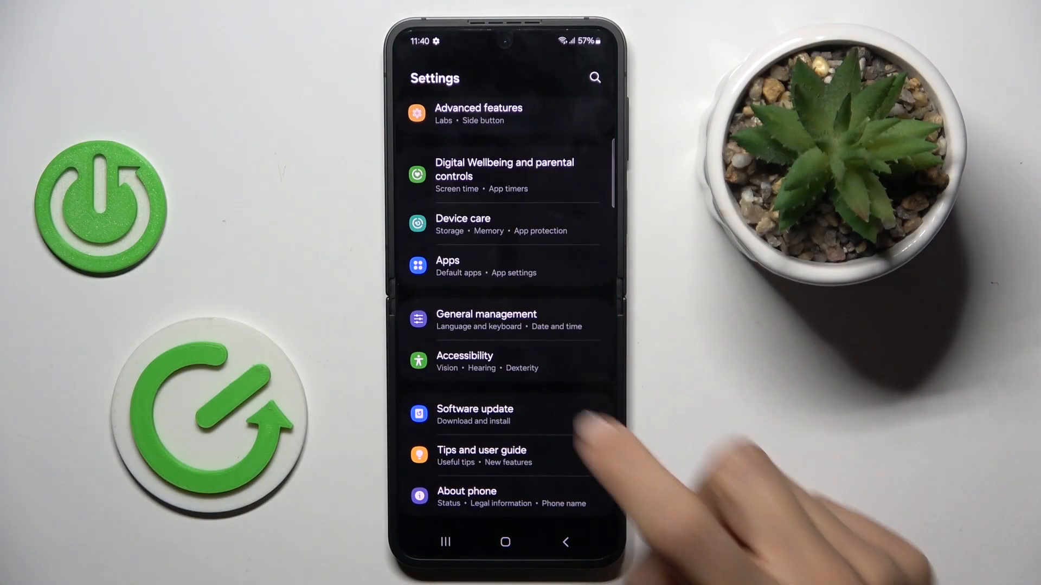
{"action": "left_click", "coordinate": [486, 320]}
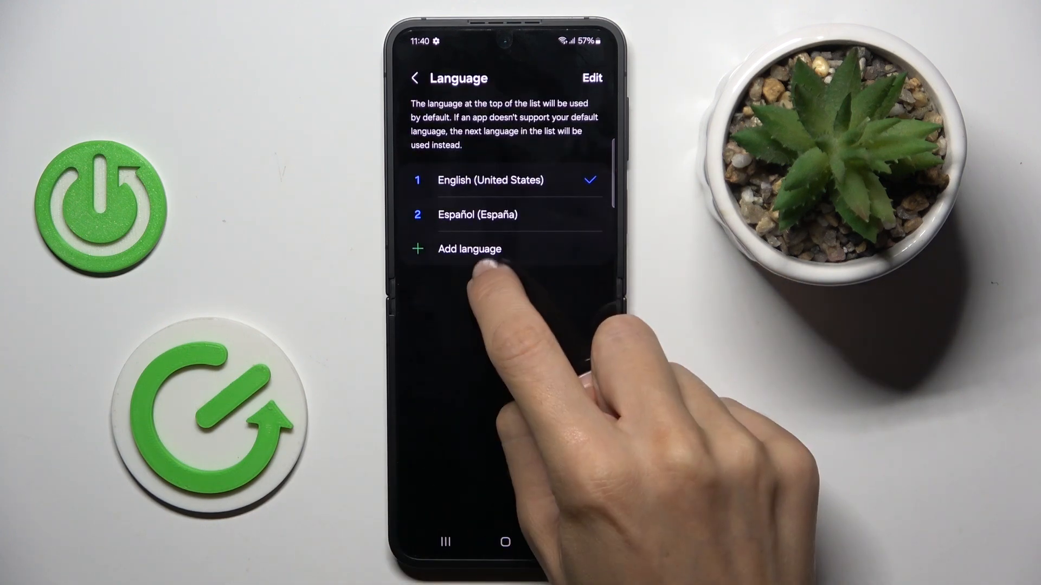
{"action": "left_click", "coordinate": [469, 248]}
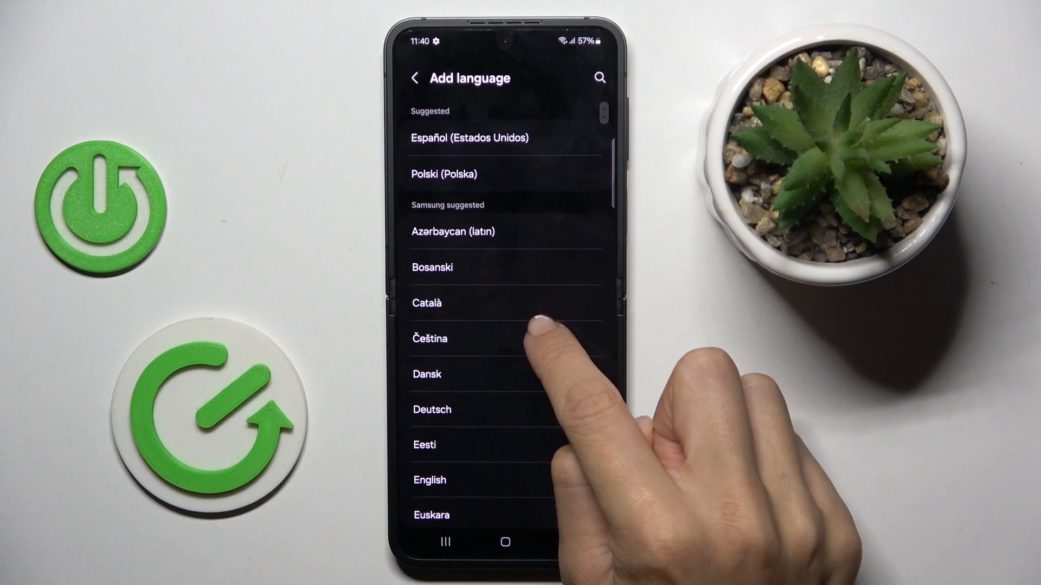
{"action": "left_click", "coordinate": [429, 338]}
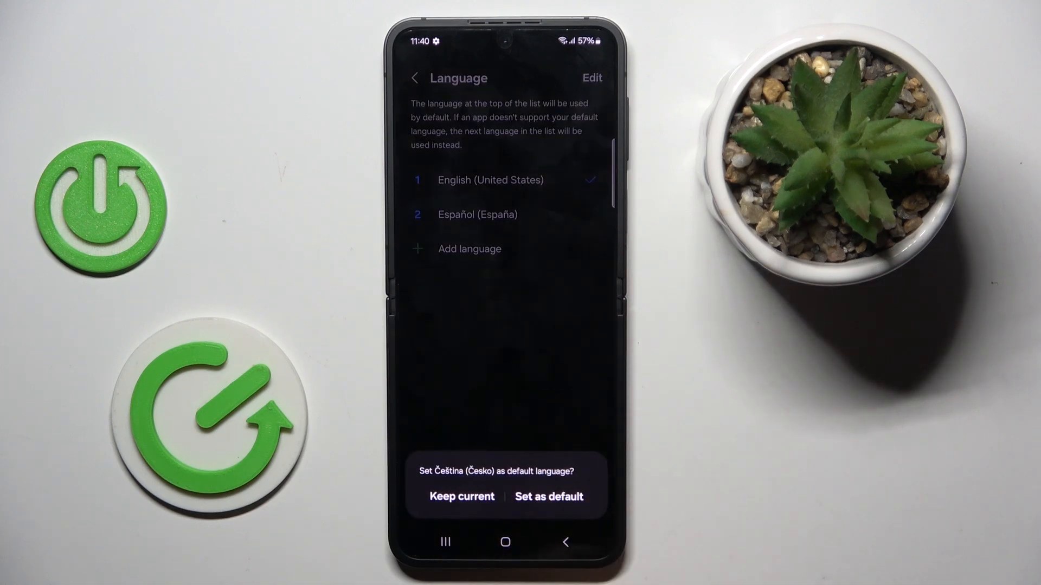
{"action": "left_click", "coordinate": [549, 497]}
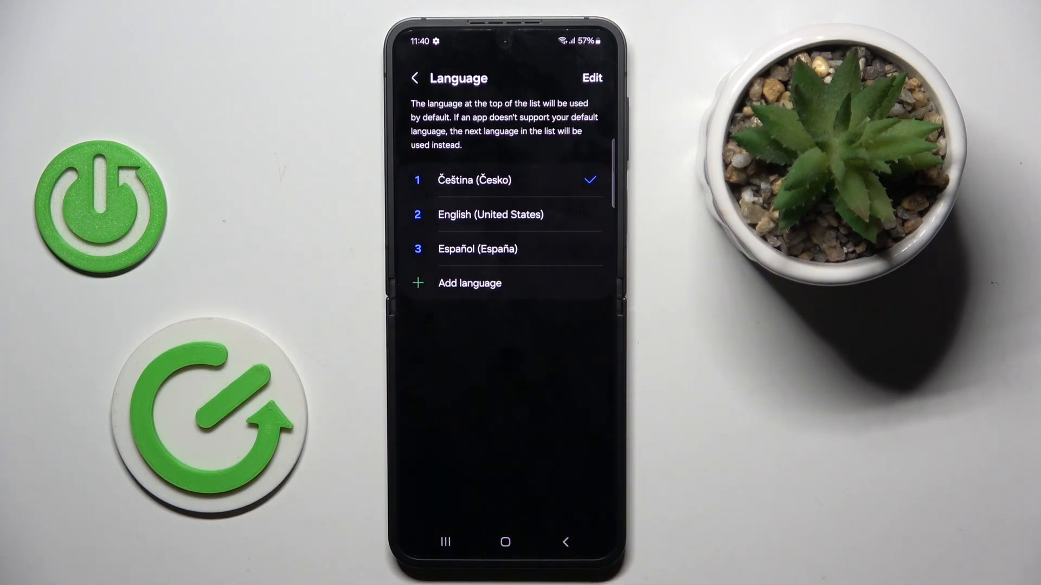
- Go back to Obecná správa and reopen Jazyk, now showing Czech first
{"action": "left_click", "coordinate": [415, 78]}
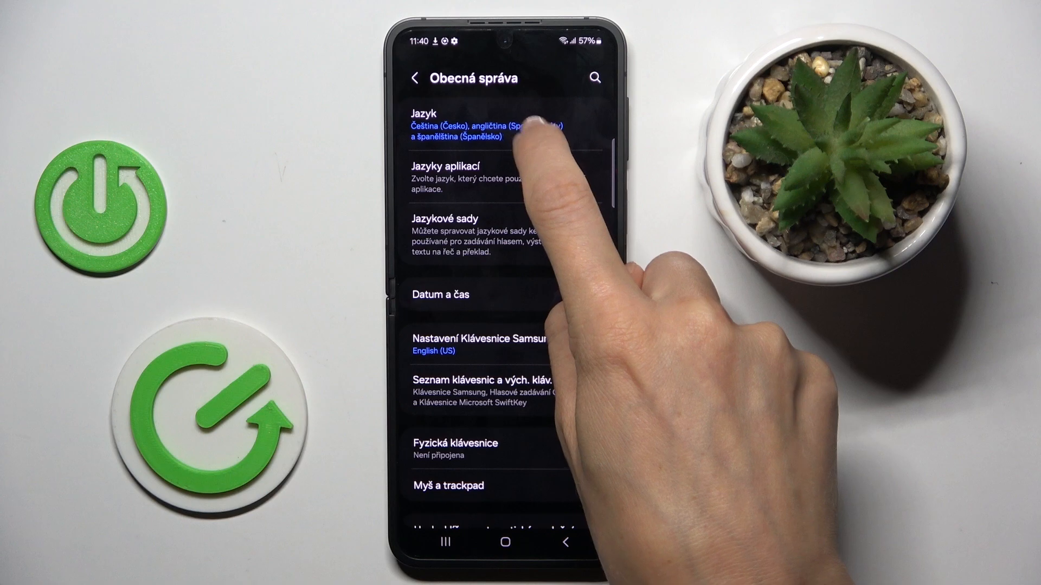
{"action": "left_click", "coordinate": [465, 126]}
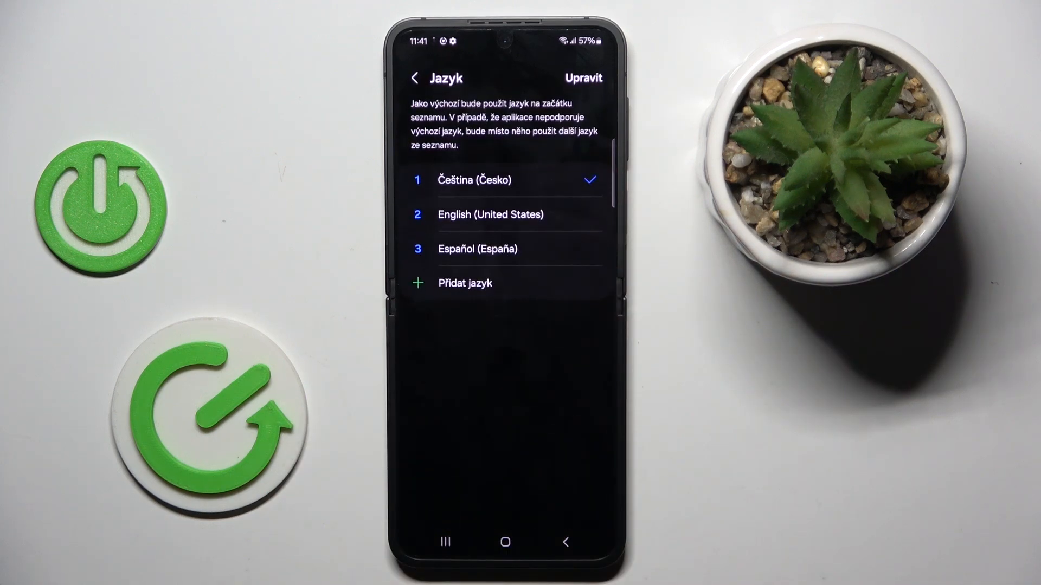